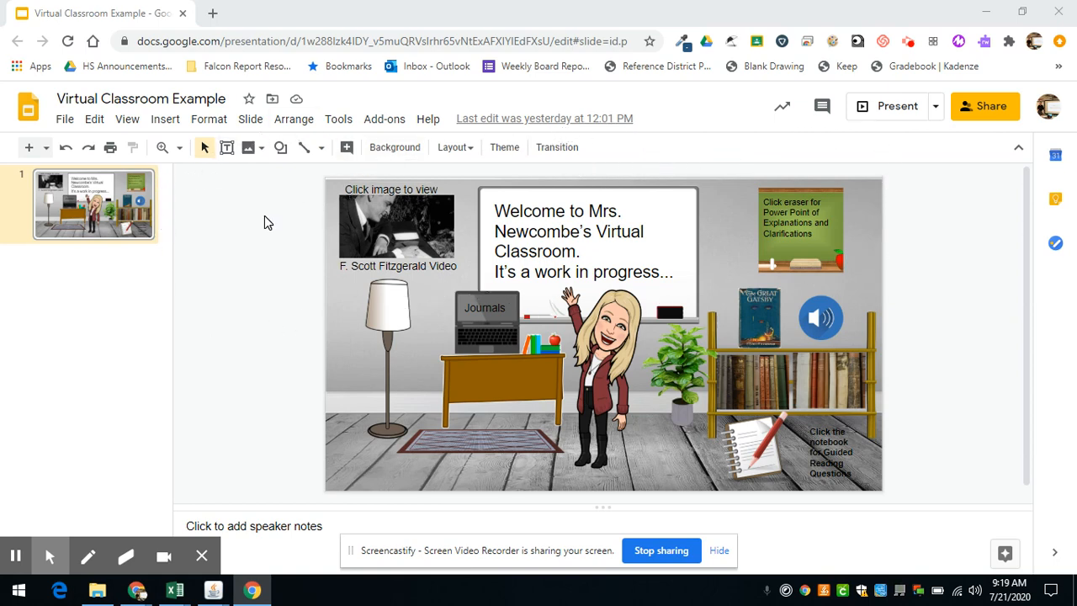
- Open the File menu of the Virtual Classroom Example presentation
left_click(64, 117)
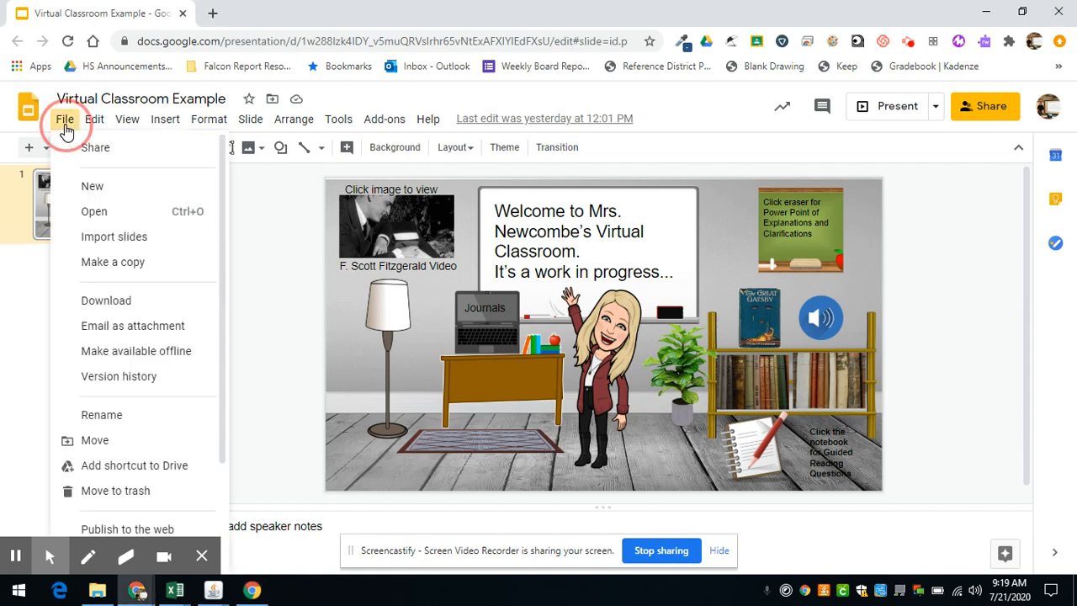
mouse_move(101, 496)
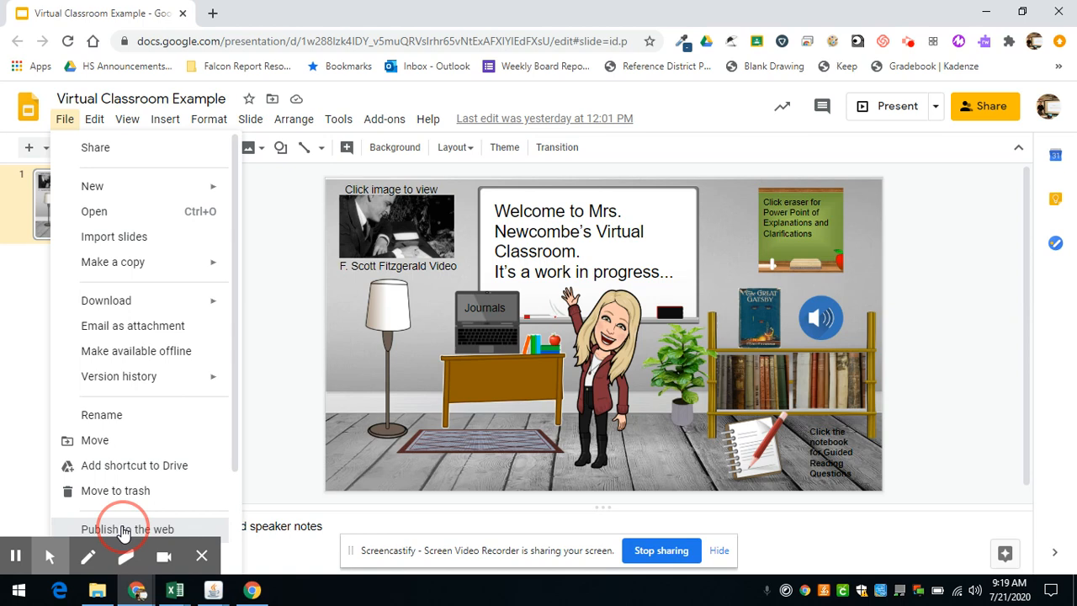
- Publish the presentation via Publish to the web and confirm making it public
left_click(127, 529)
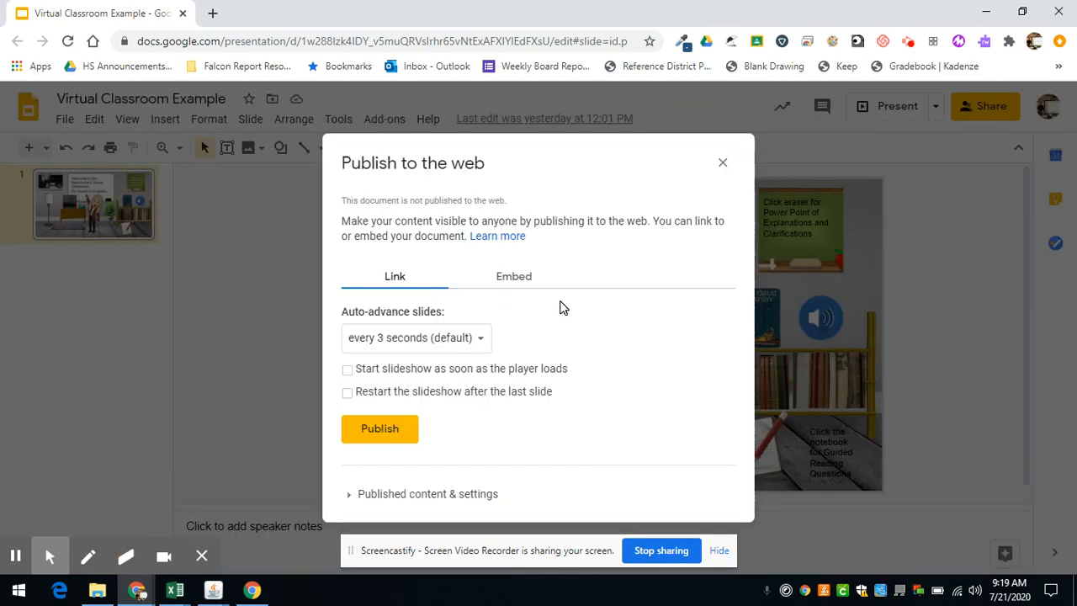
mouse_move(417, 374)
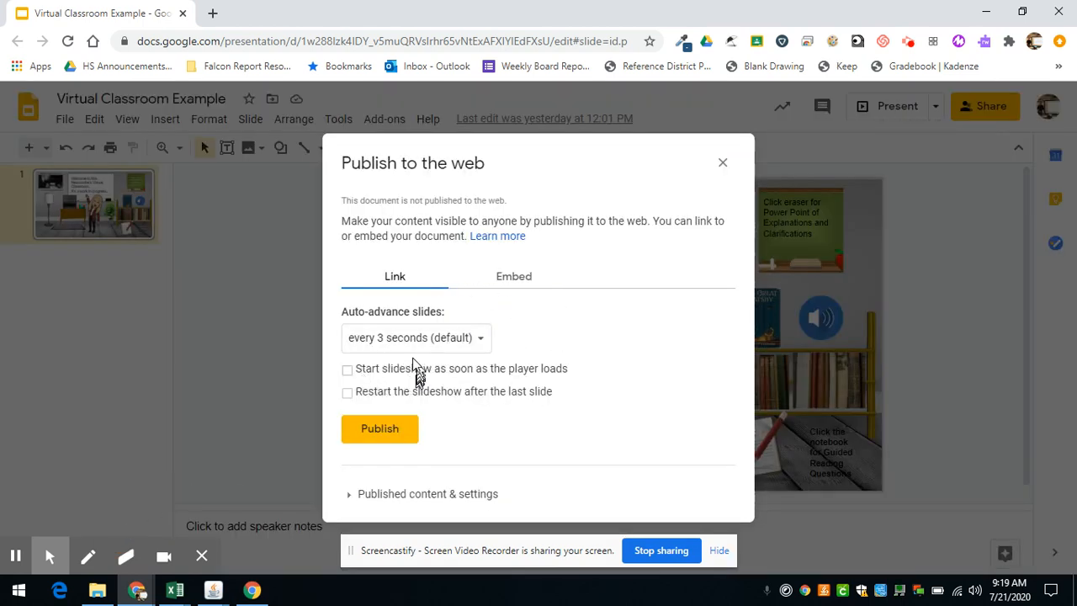
mouse_move(460, 384)
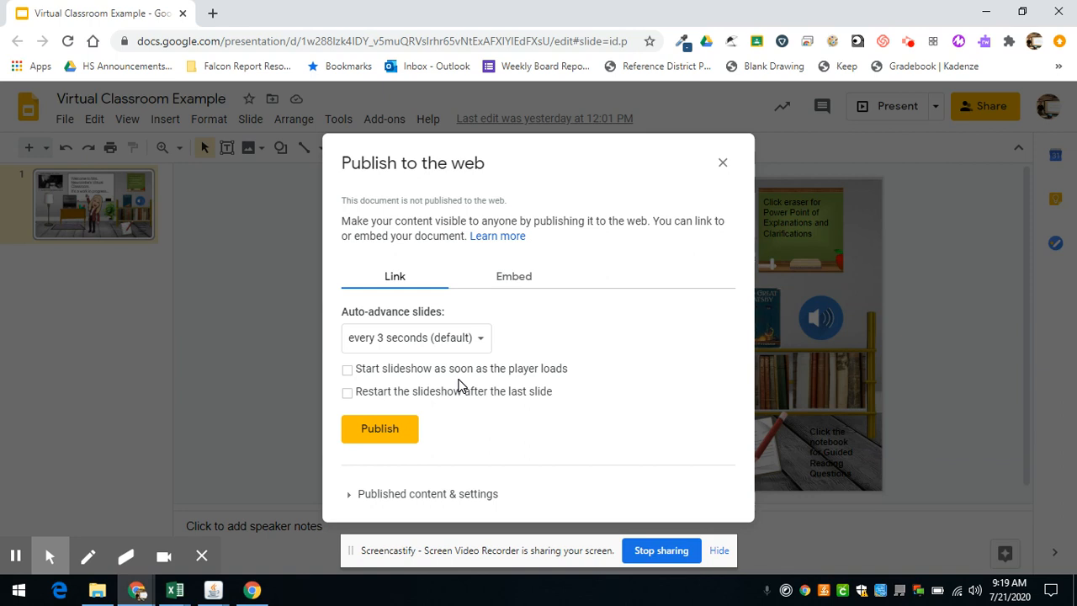
mouse_move(379, 442)
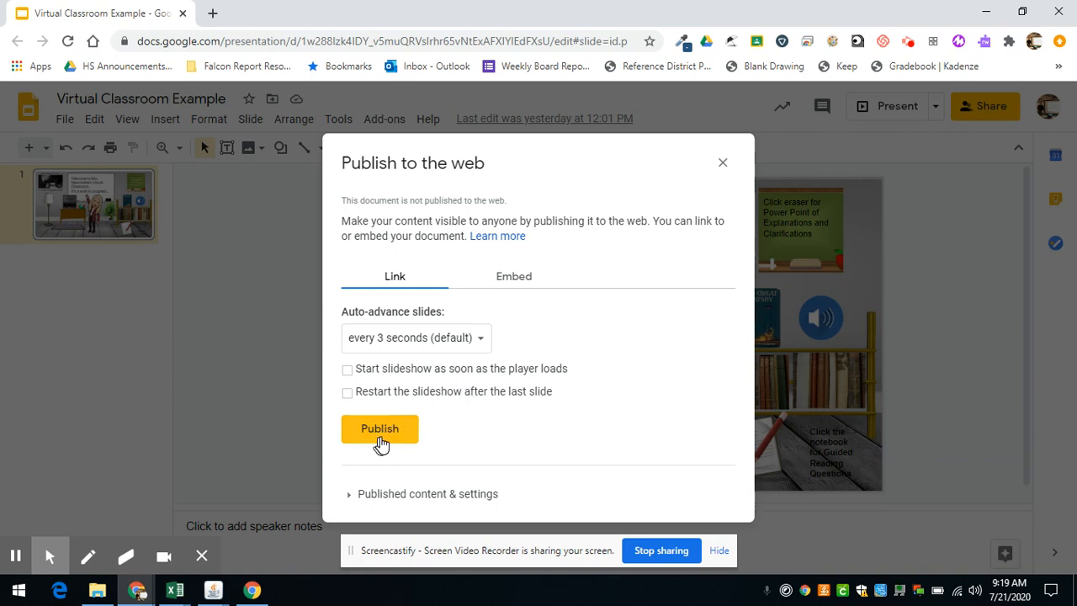
left_click(380, 429)
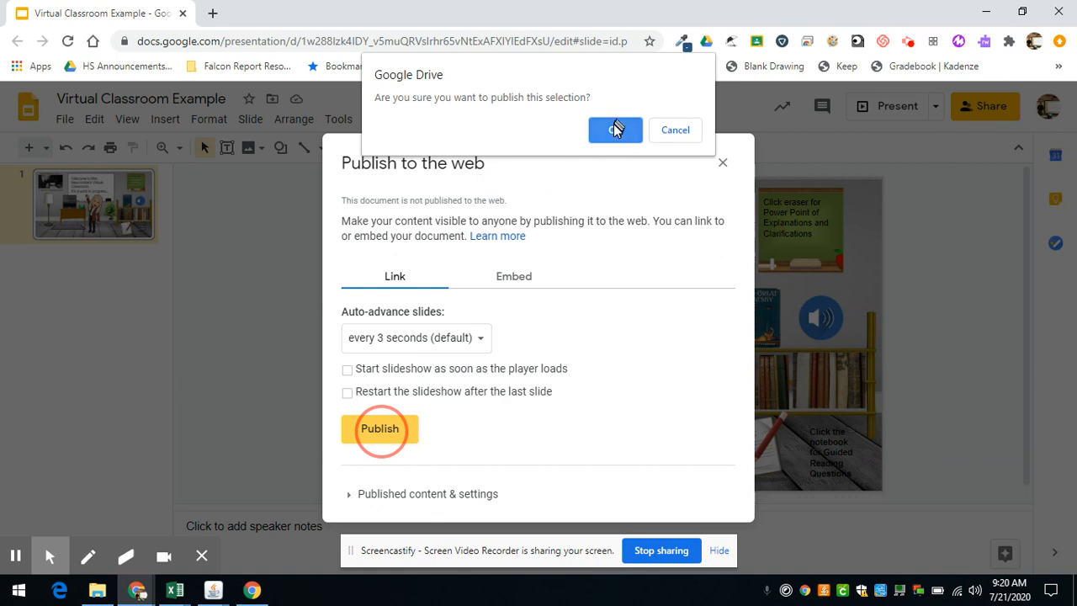
left_click(615, 129)
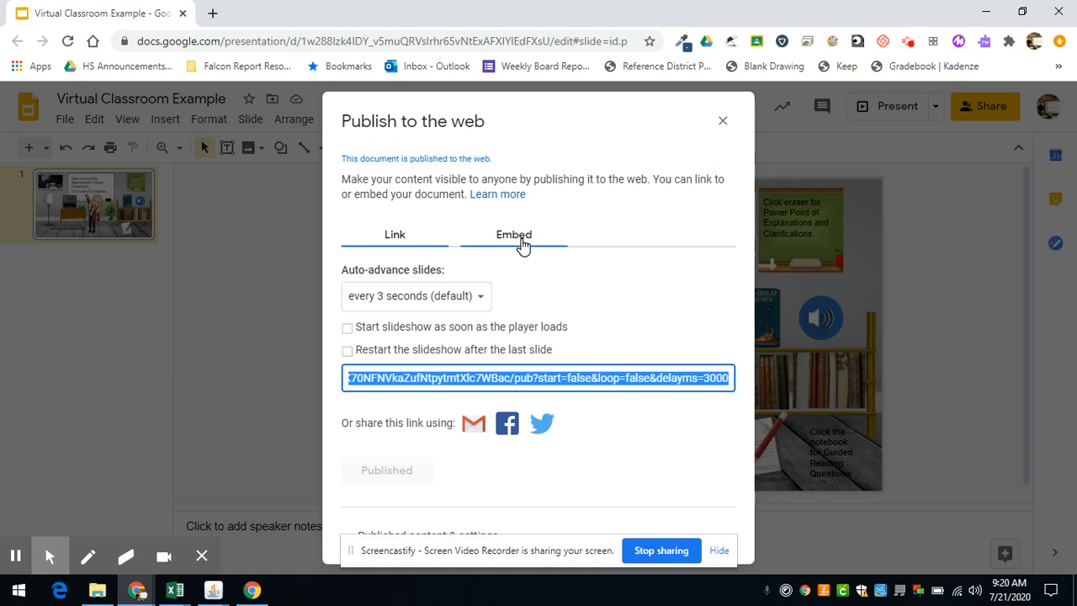
- Select the iframe code under the Embed tab and copy it to the clipboard
left_click(514, 235)
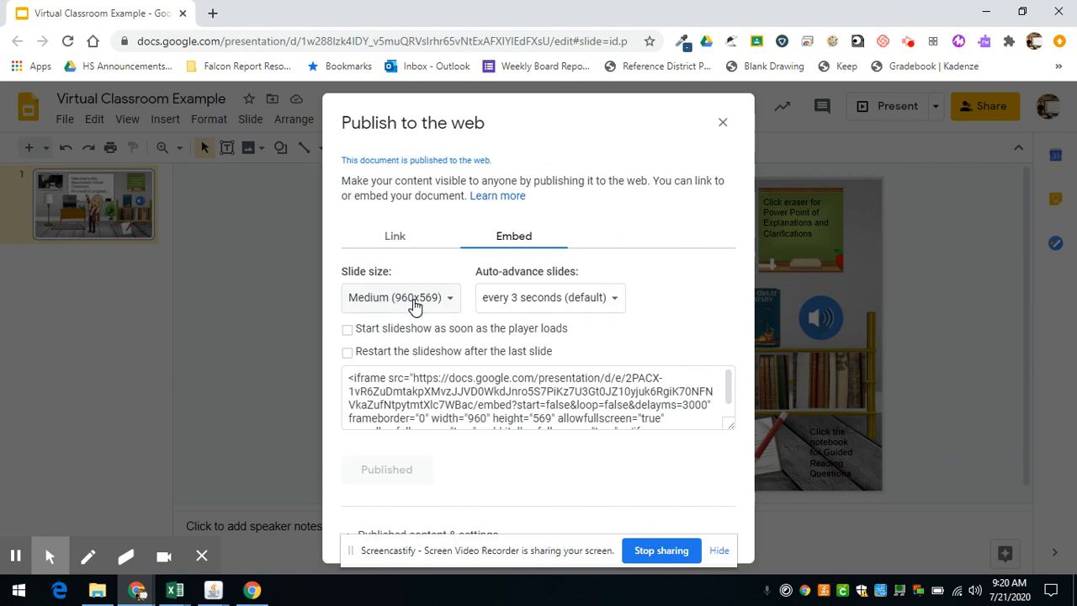
left_click(537, 397)
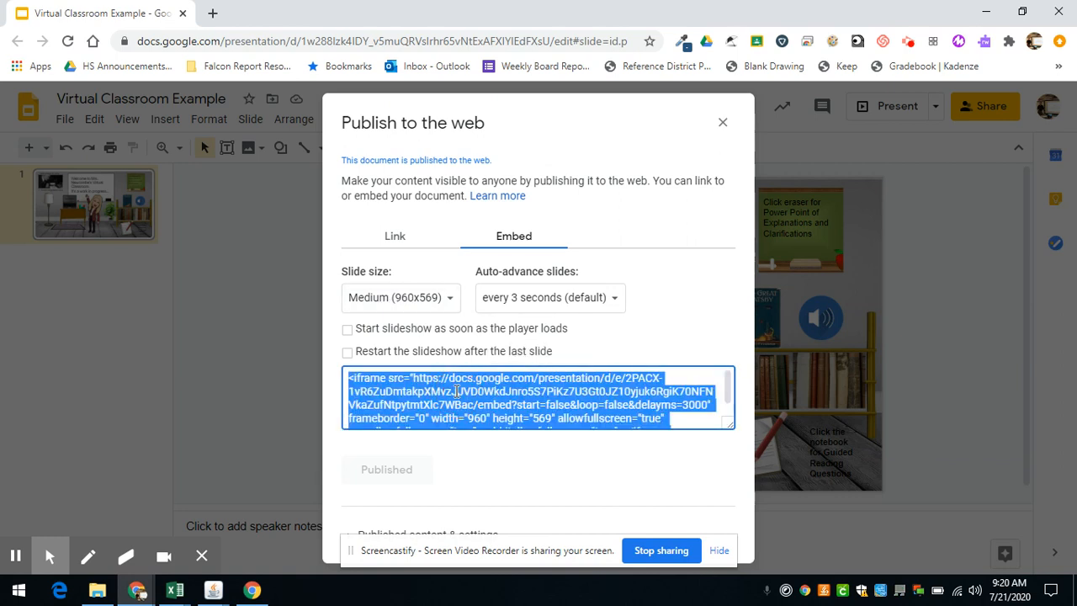
right_click(458, 391)
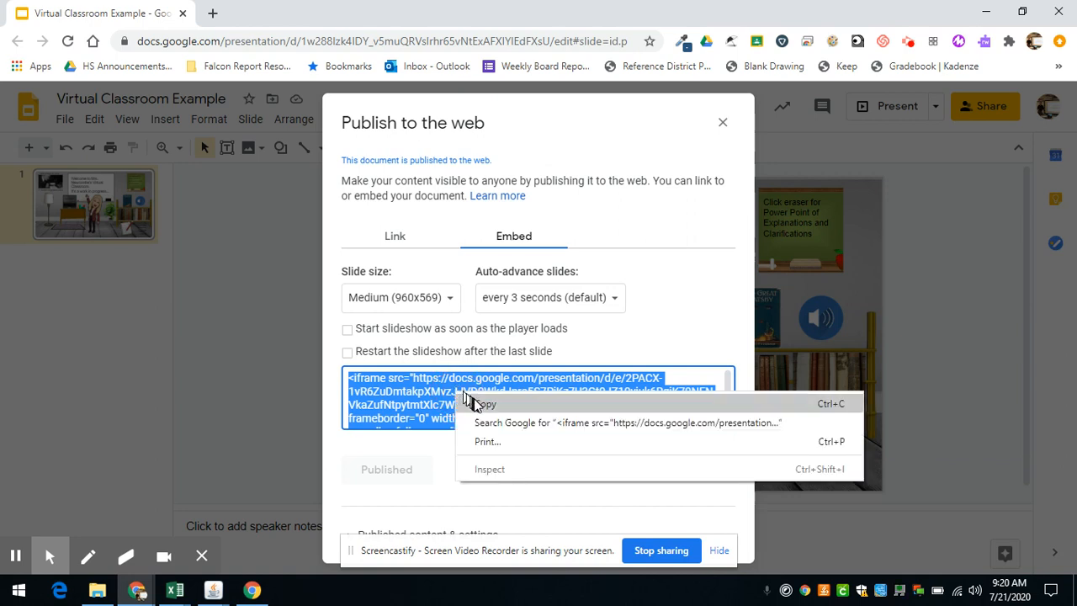
left_click(484, 404)
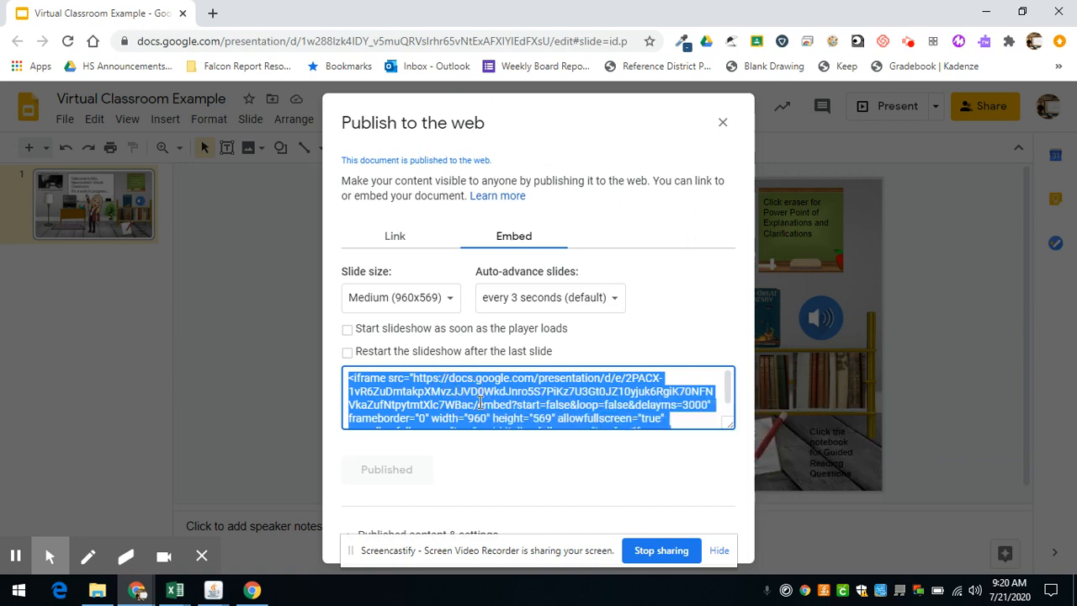